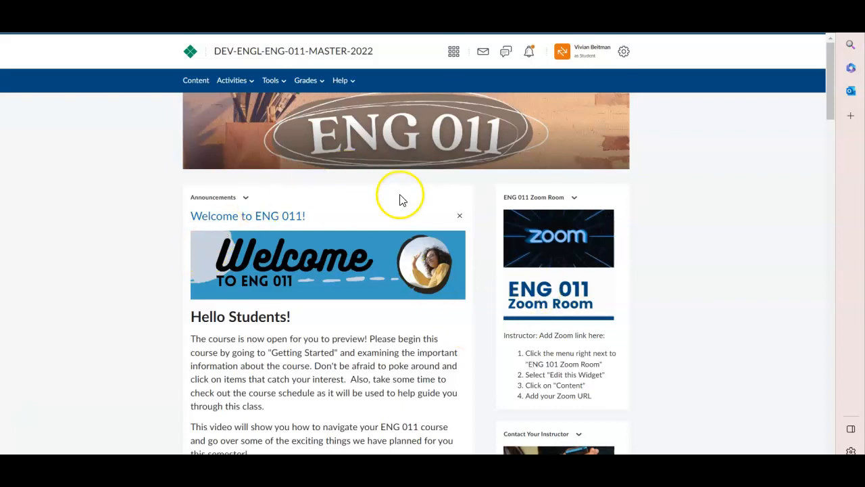
mouse_move(123, 152)
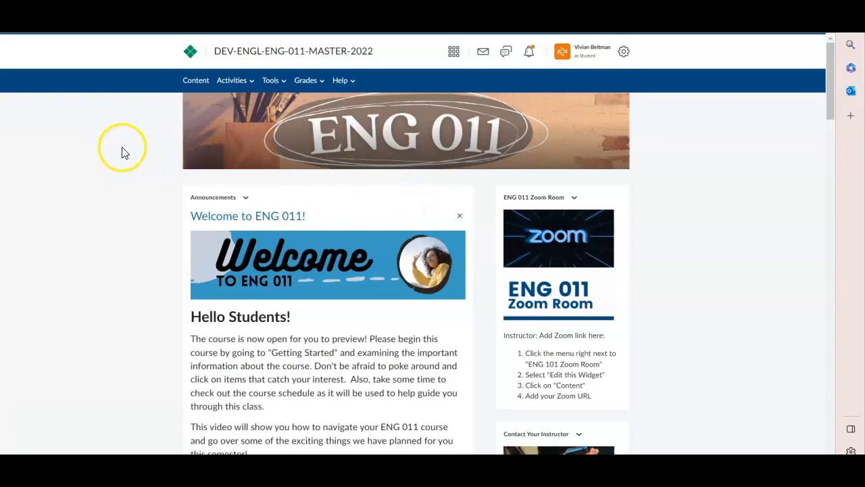
mouse_move(199, 94)
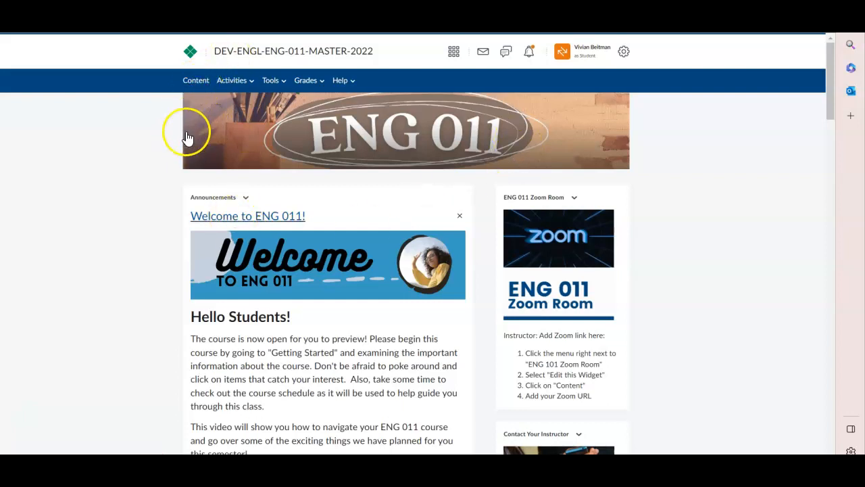
Browse Unit 1's Learning Materials and Assignments & Submissions folders, returning to Learning Materials.
click(195, 80)
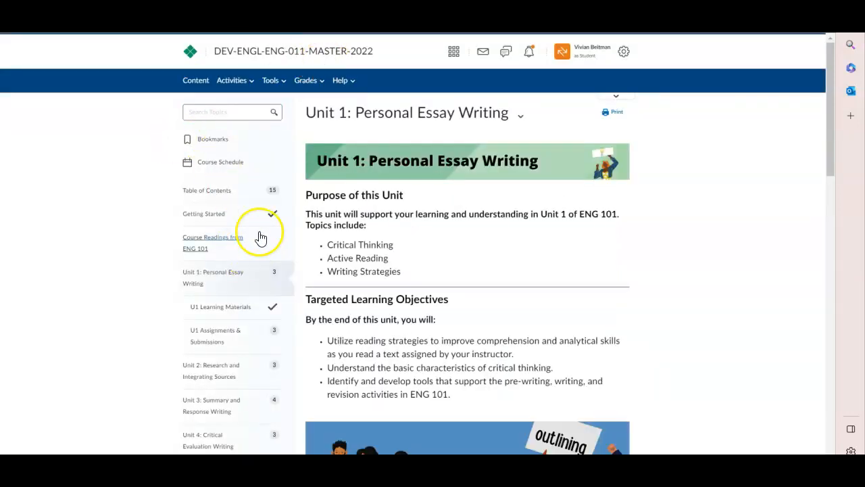
scroll(down, 3)
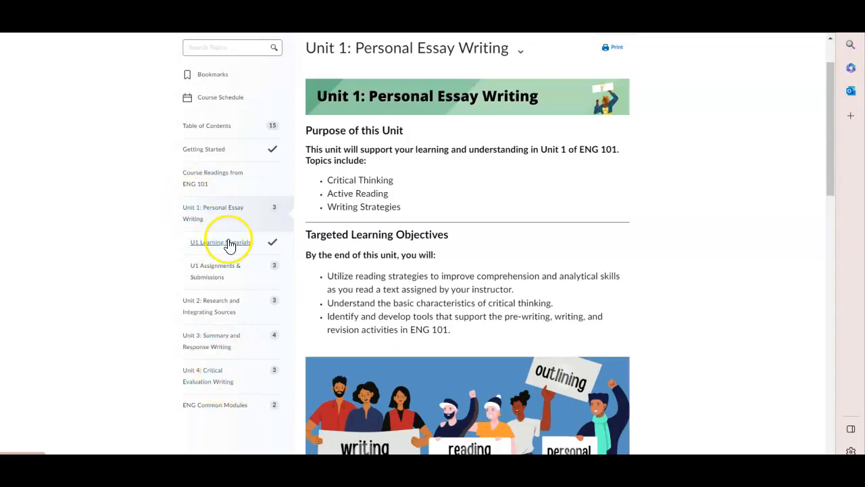
click(225, 243)
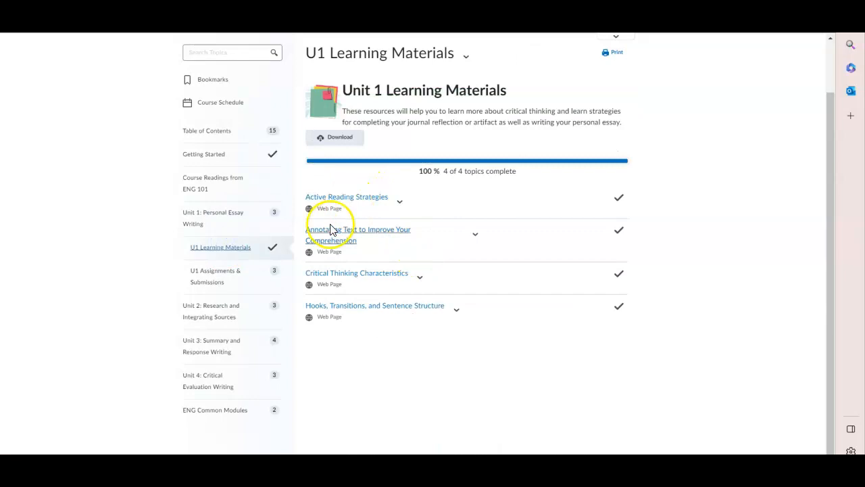
click(215, 275)
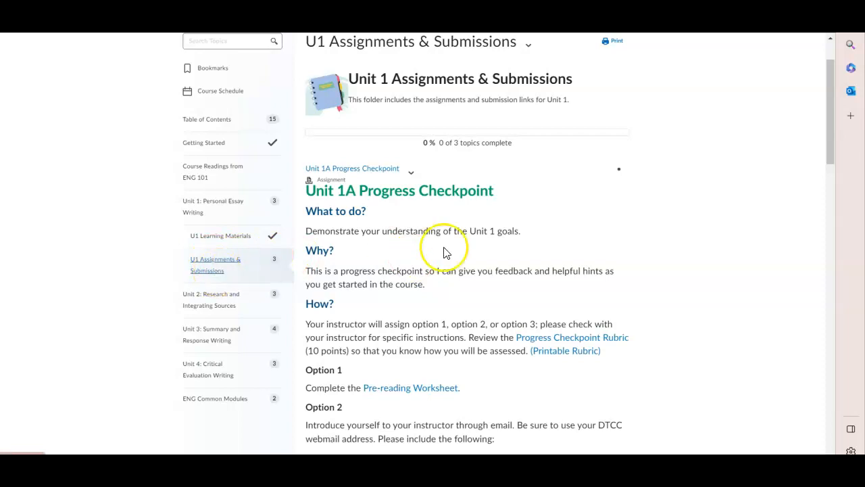
mouse_move(220, 236)
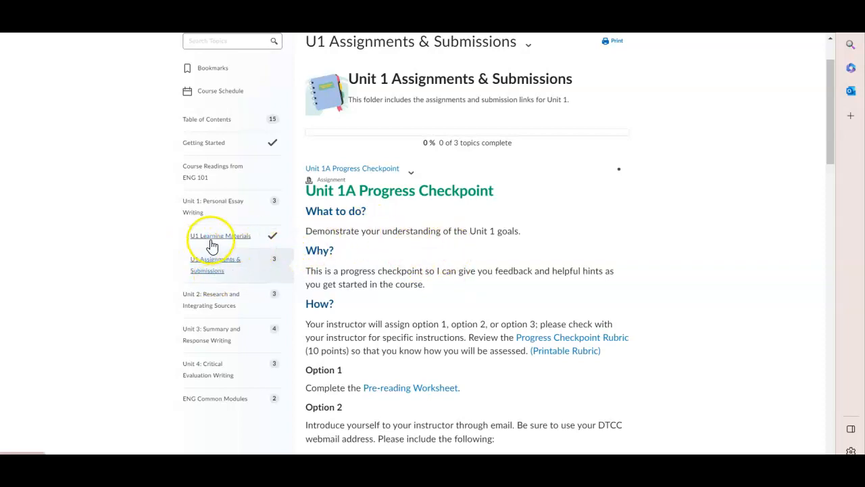
click(221, 235)
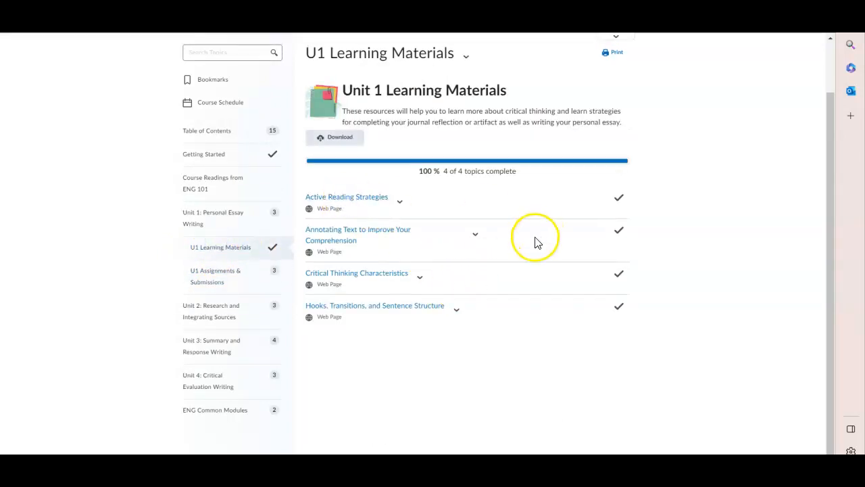
Read Active Reading Strategies, Annotating Text and Critical Thinking Characteristics, reaching Hooks, Transitions, and Sentence Structure.
click(347, 197)
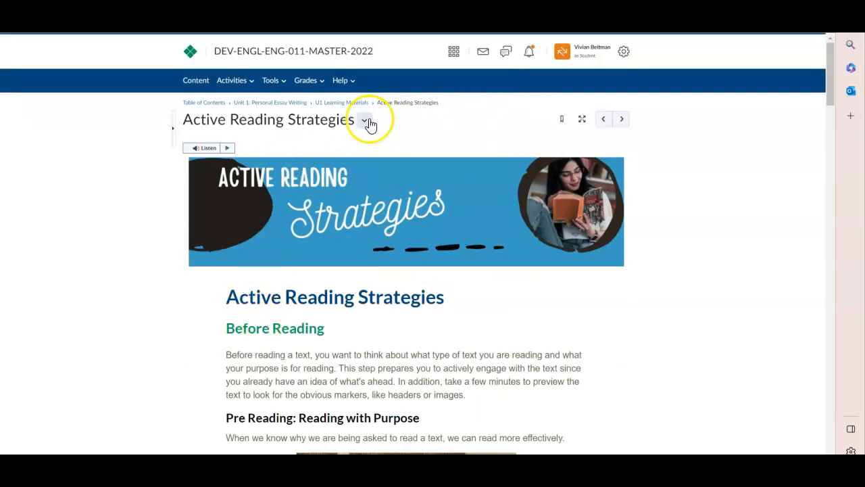
mouse_move(603, 119)
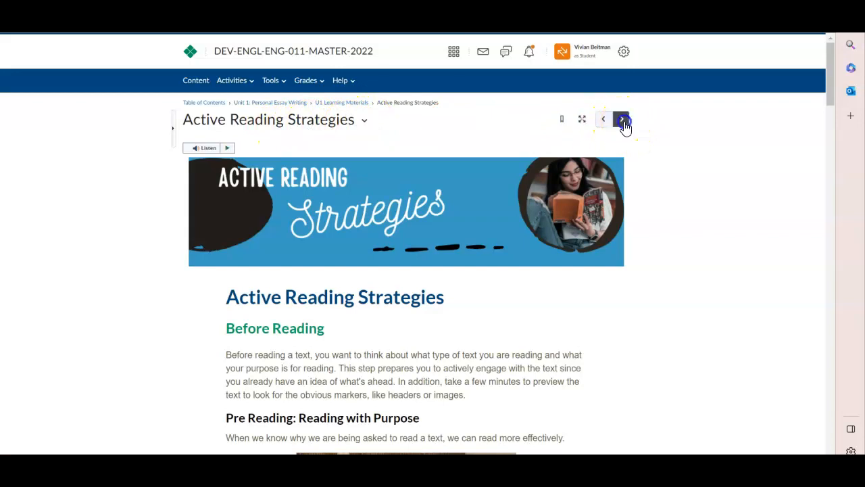
click(621, 119)
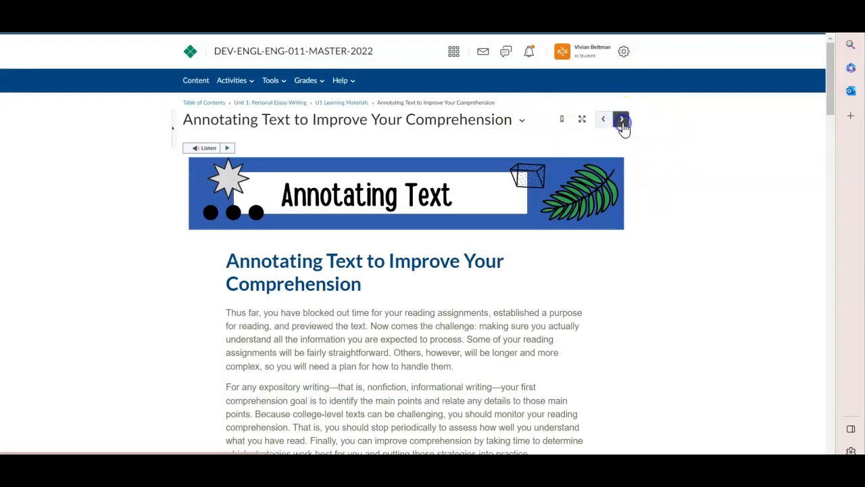
click(621, 119)
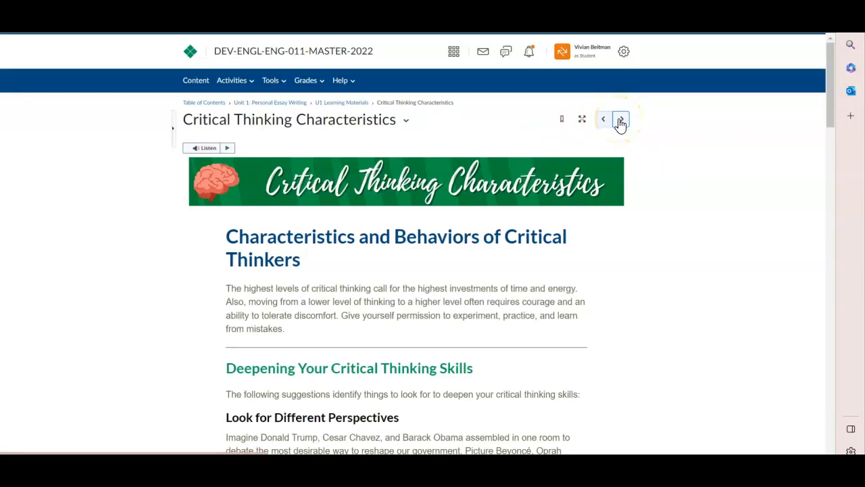
mouse_move(620, 119)
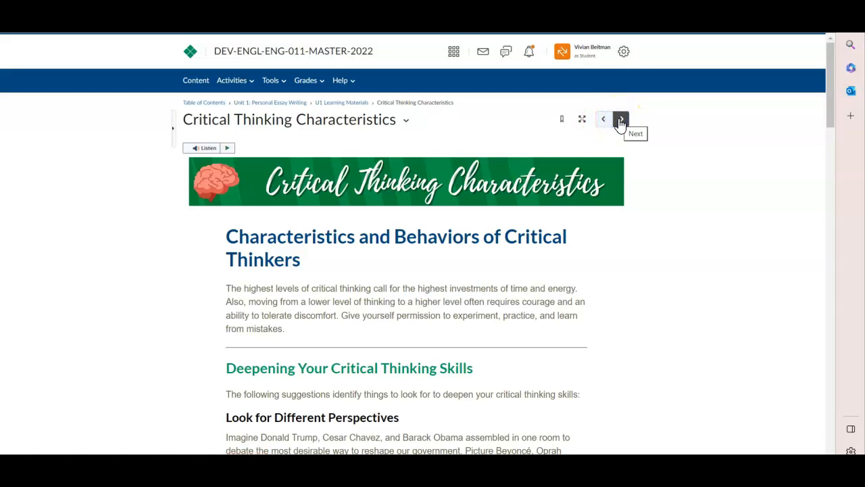
click(620, 119)
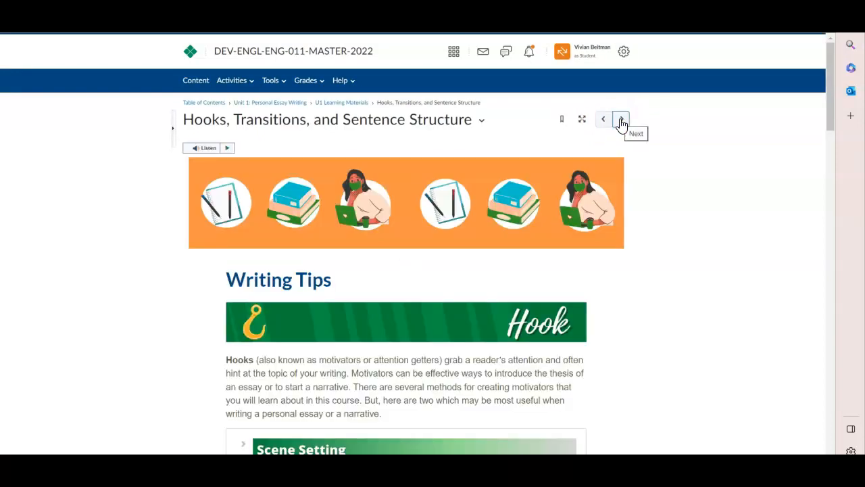
Expand the Rhetorical Question hook section, then advance past the last topic to assignments.
scroll(down, 3)
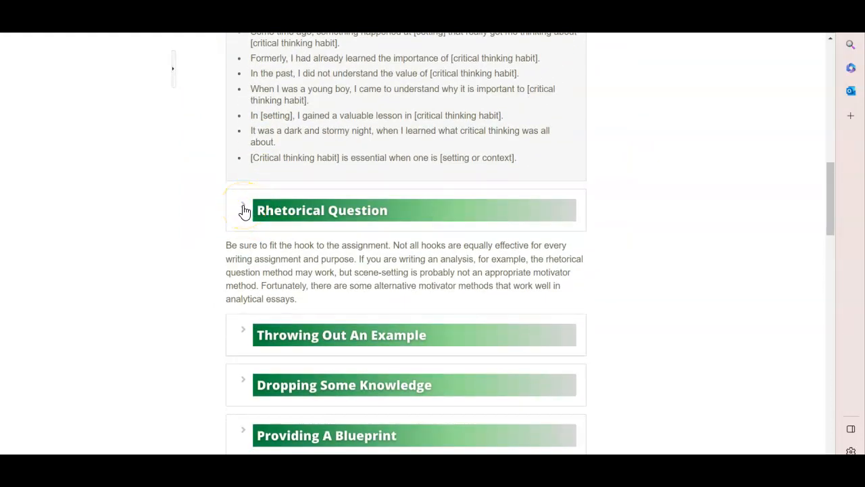
click(243, 210)
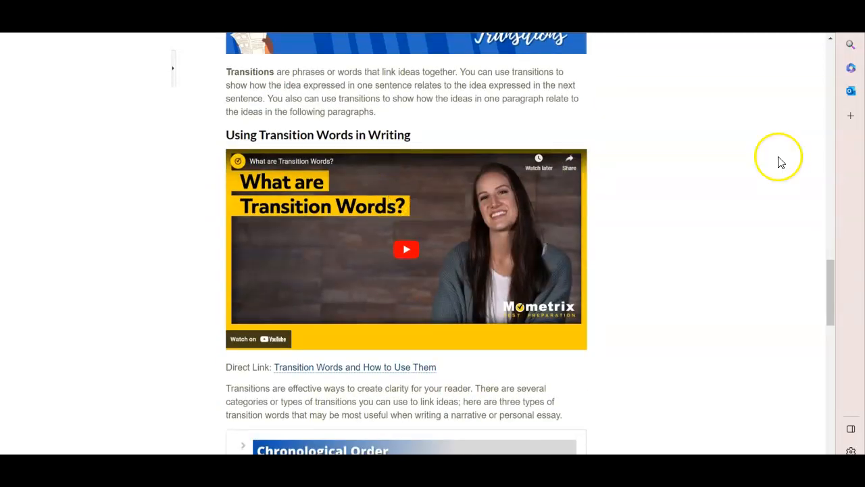
scroll(down, 3)
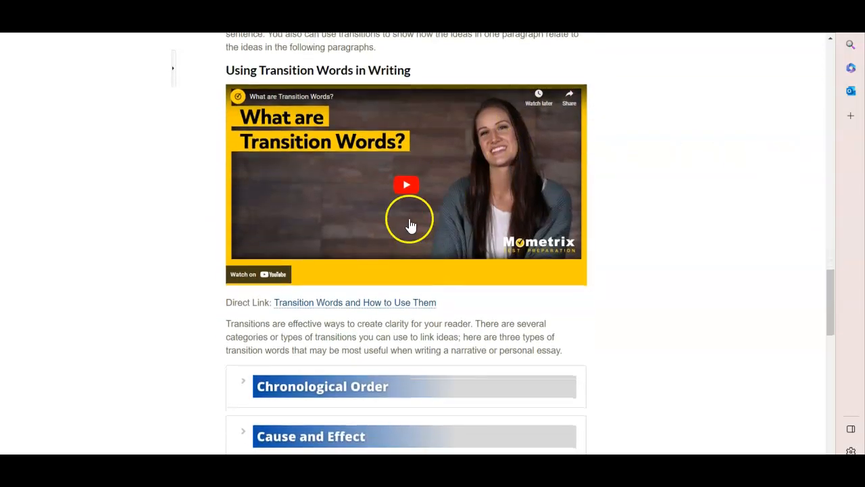
scroll(down, 3)
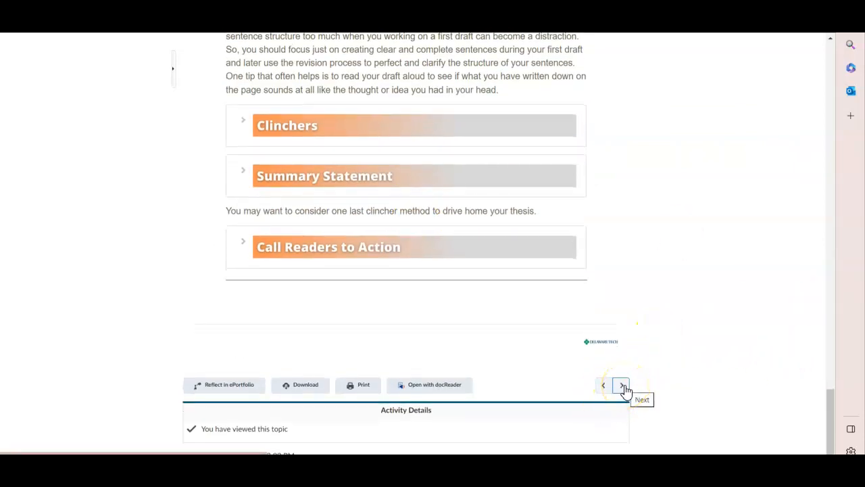
click(620, 385)
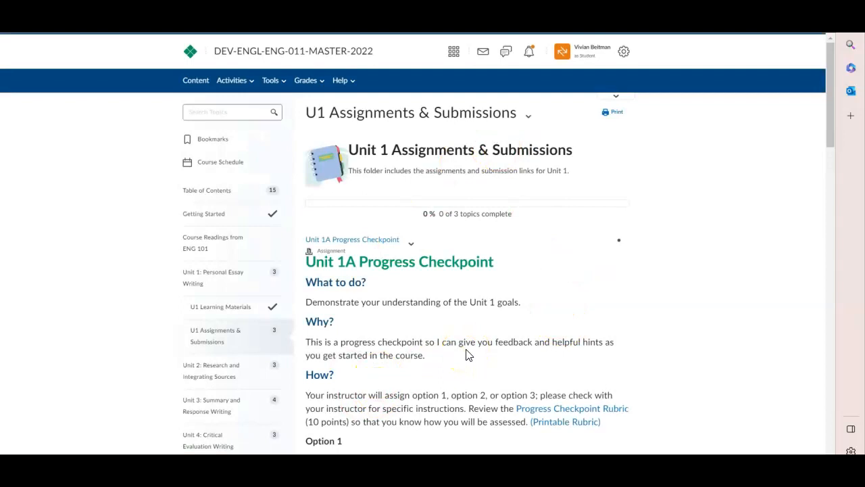
mouse_move(445, 146)
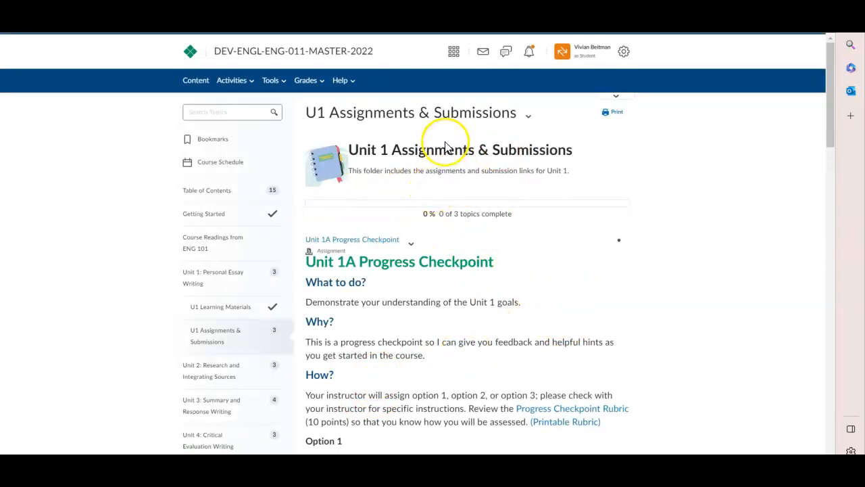
Scroll through the Unit 1 Personal Essay summative assignment description.
scroll(down, 3)
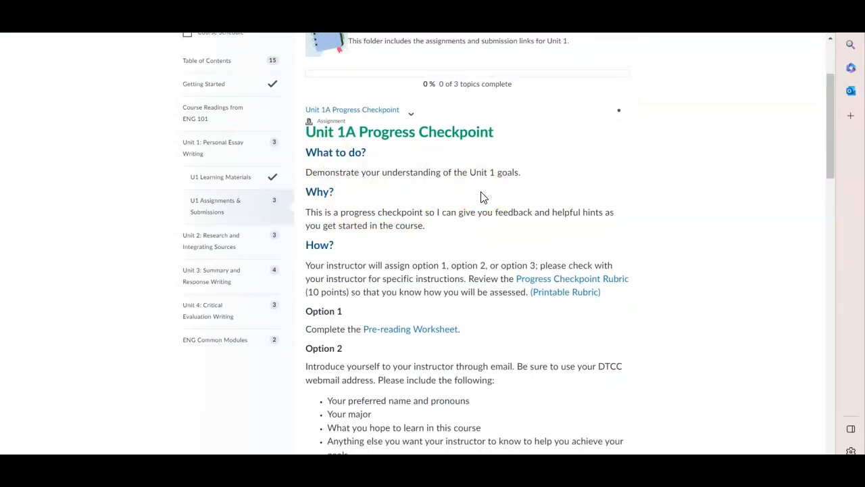
scroll(down, 3)
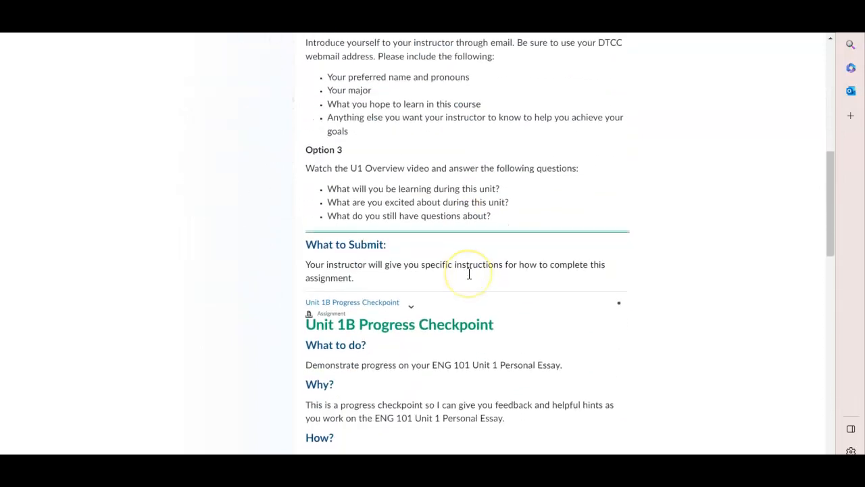
scroll(down, 3)
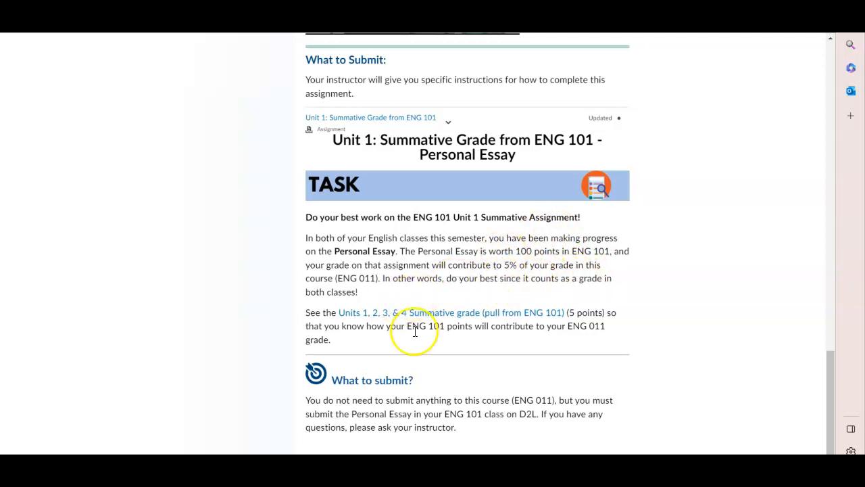
mouse_move(384, 384)
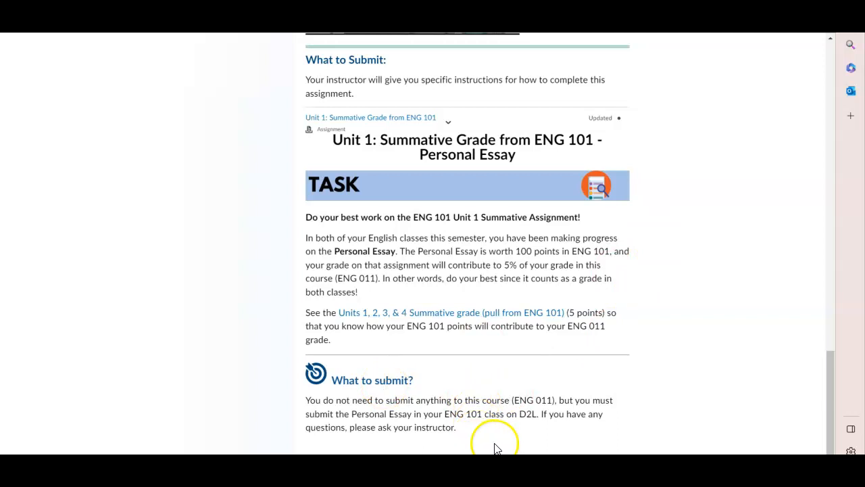
mouse_move(602, 422)
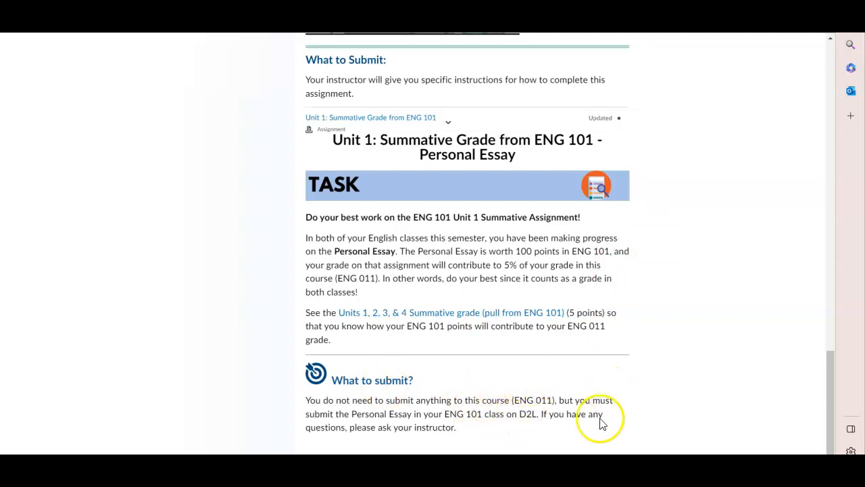
mouse_move(498, 428)
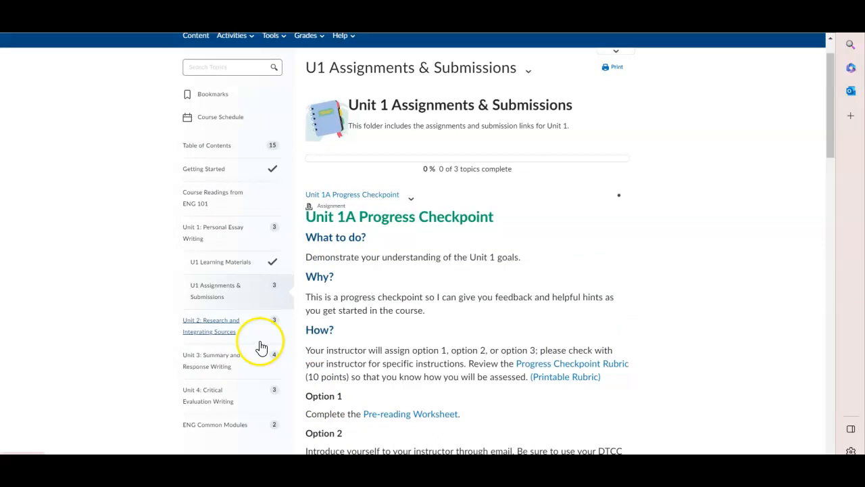
Visit Unit 2's overview and Learning Materials, then look over U2 Assignments & Submissions.
click(211, 325)
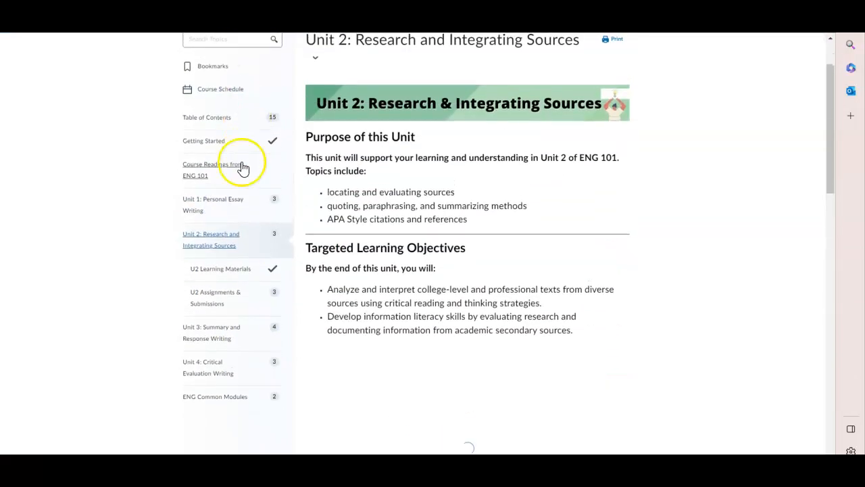
click(220, 268)
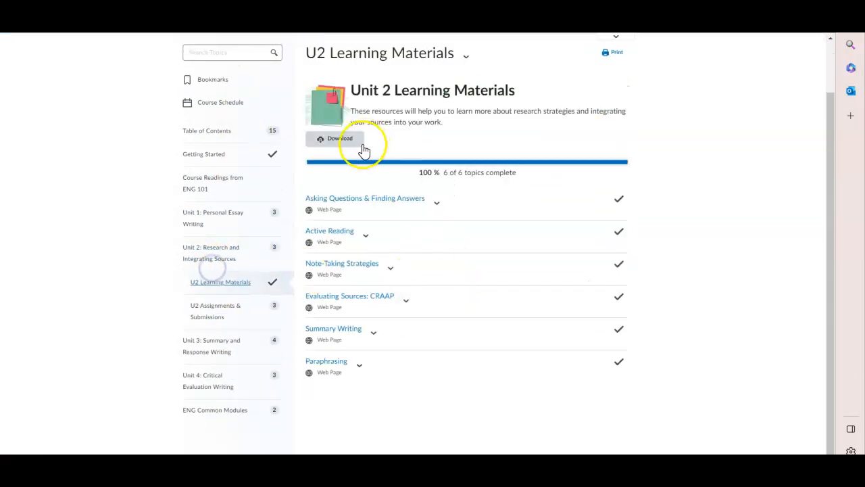
mouse_move(350, 203)
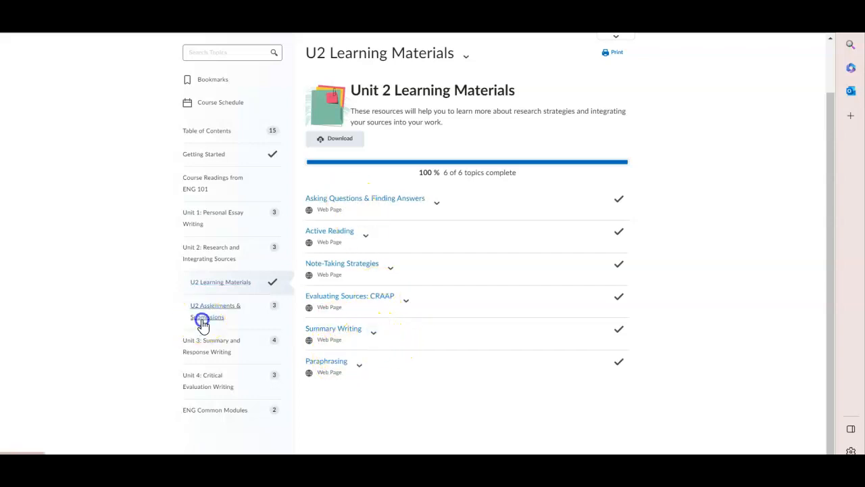
click(215, 311)
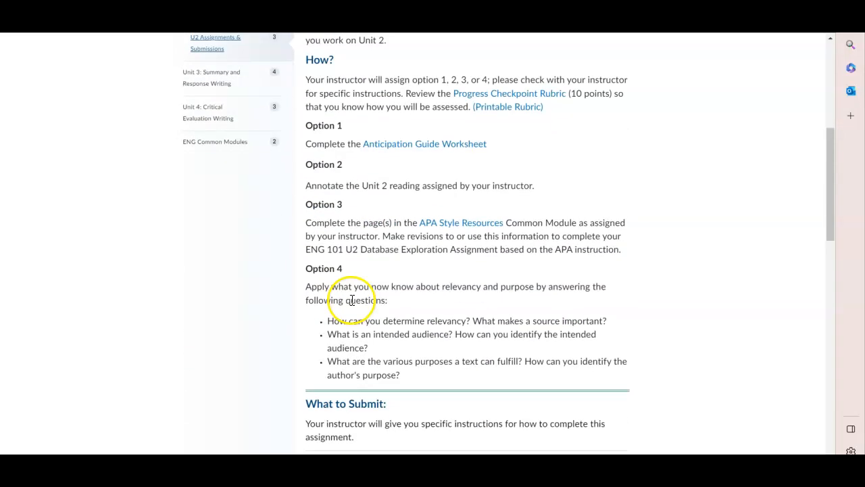
scroll(down, 3)
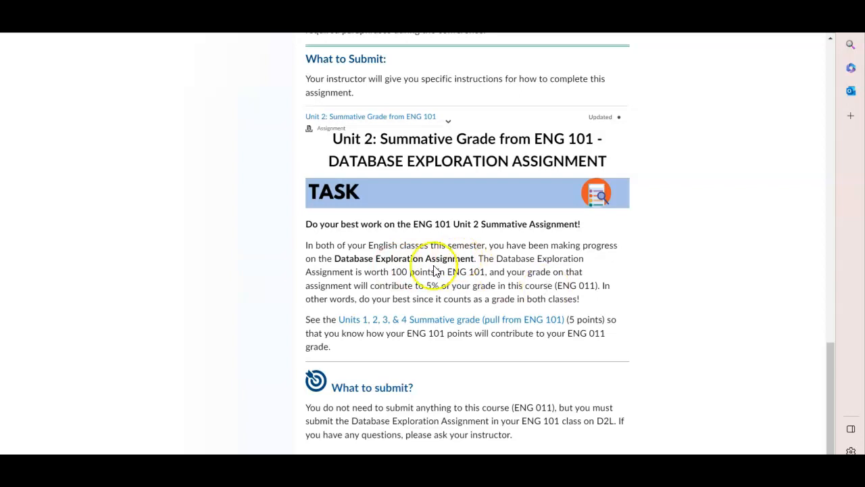
scroll(up, 3)
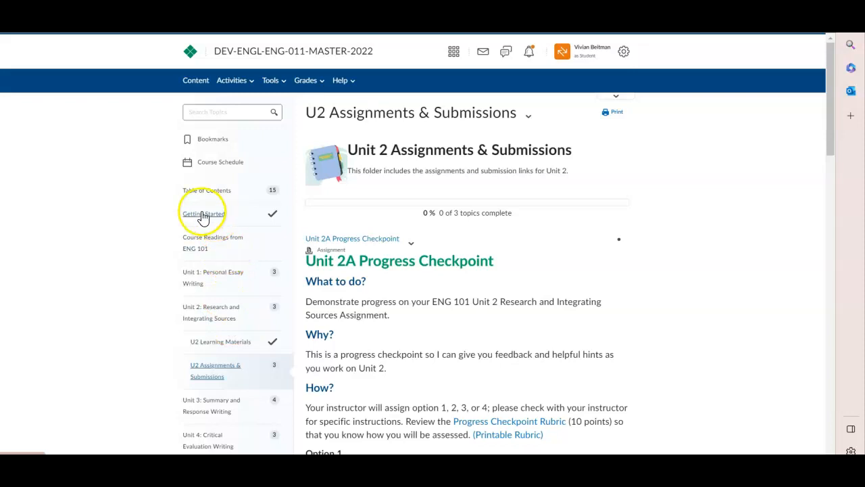
View the Getting Started welcome page, then the Course Information topic list.
click(204, 213)
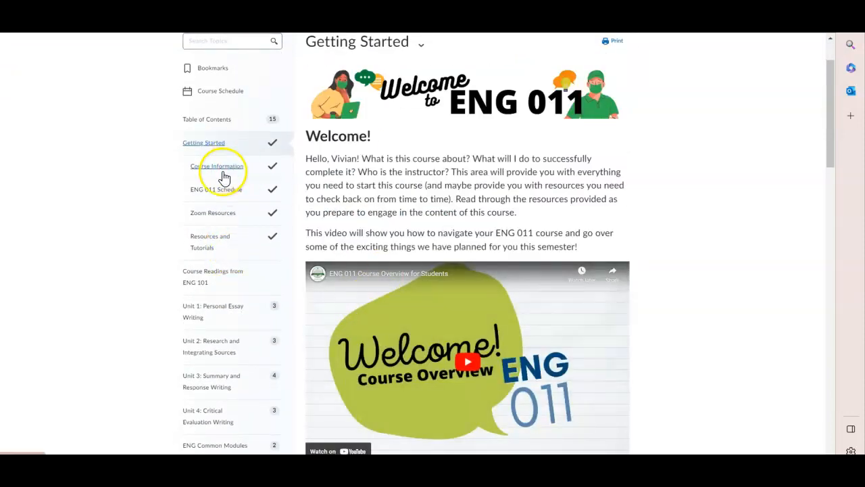
click(217, 165)
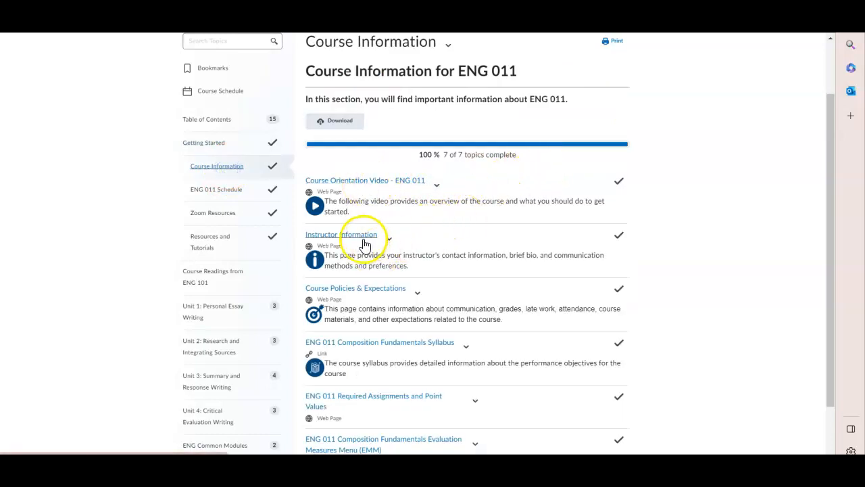
mouse_move(392, 298)
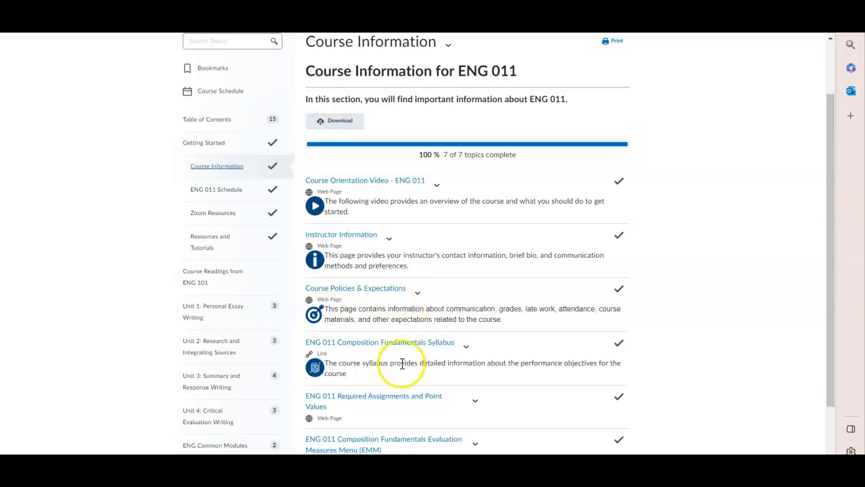
scroll(down, 3)
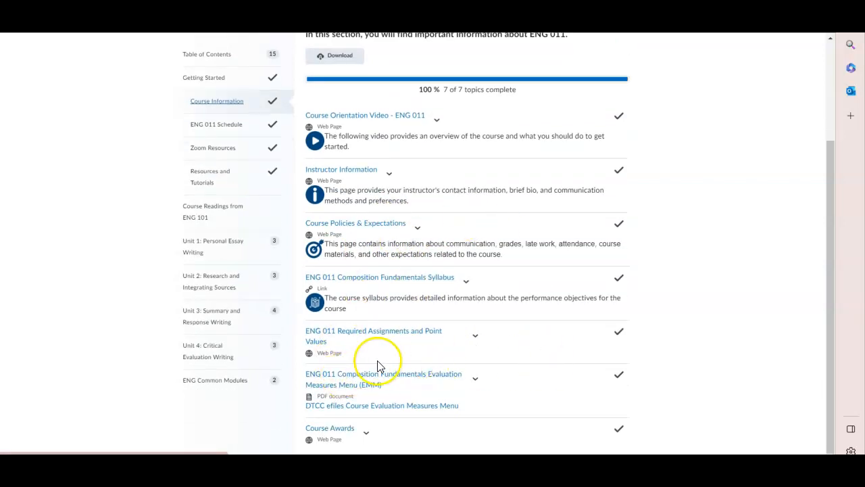
mouse_move(470, 402)
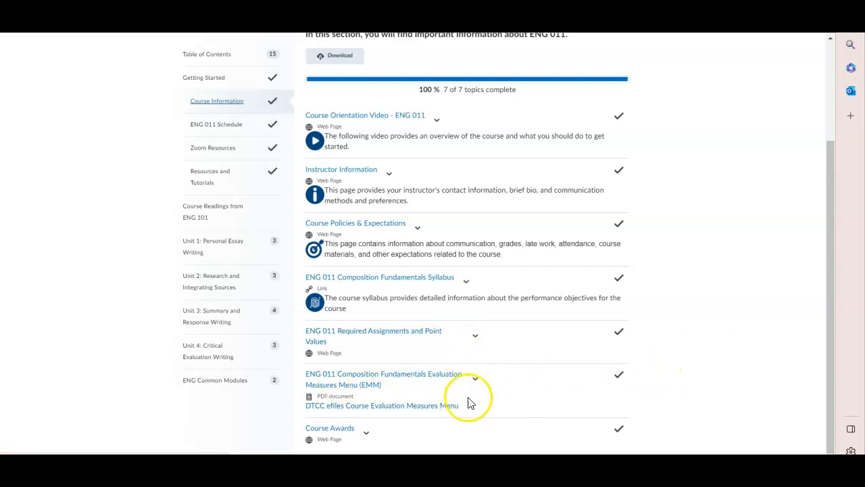
mouse_move(461, 373)
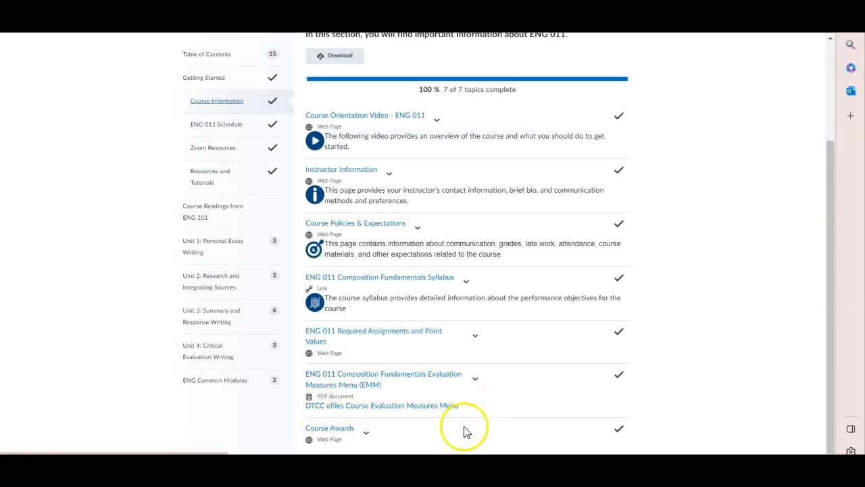
mouse_move(383, 378)
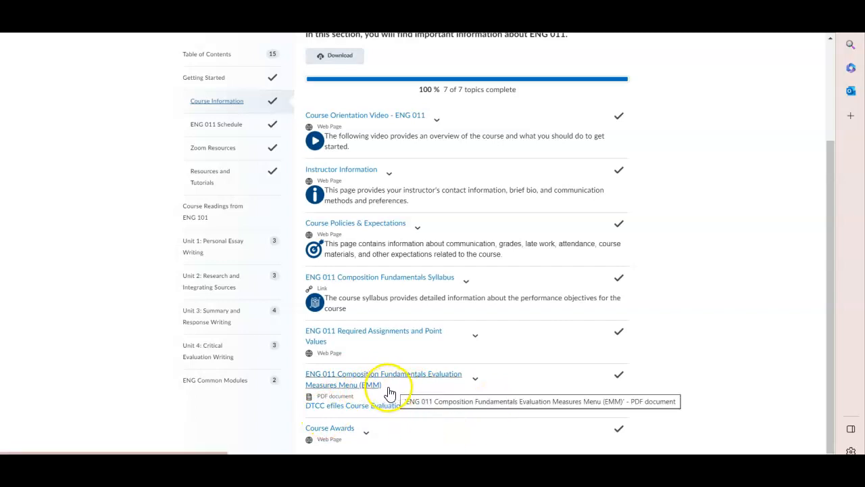
mouse_move(229, 132)
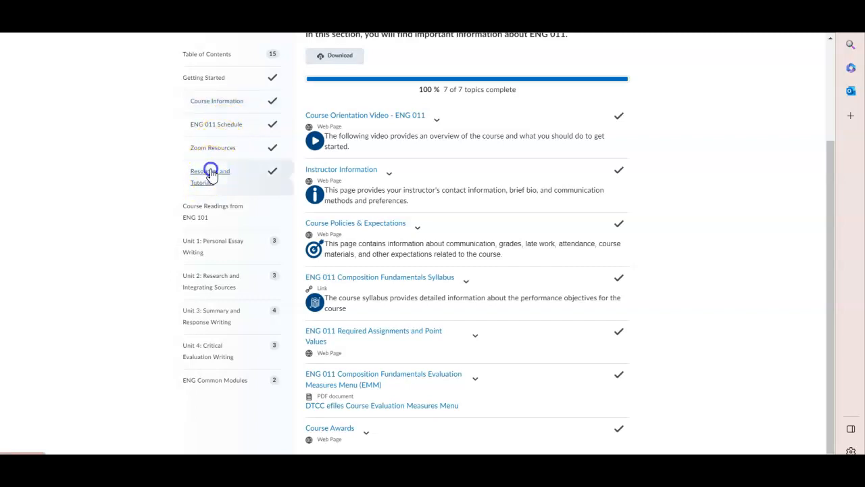
Visit Resources and Tutorials, Zoom Resources, and the ENG 011 Schedule page.
click(210, 176)
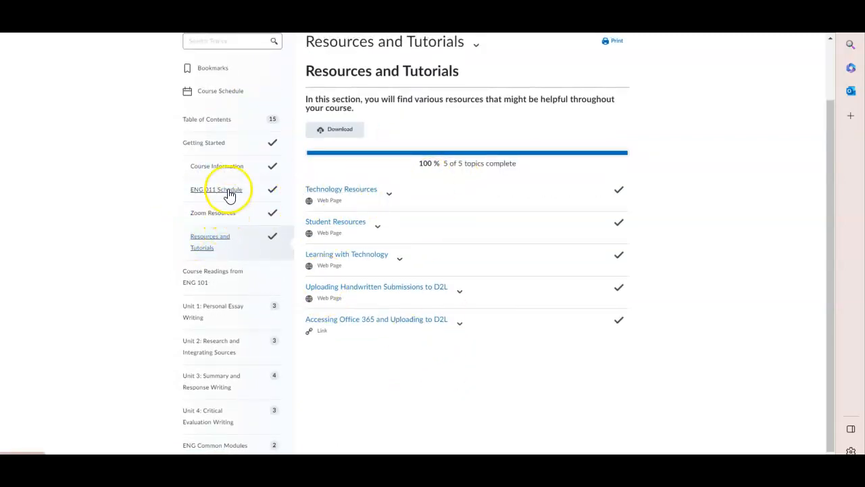
click(213, 212)
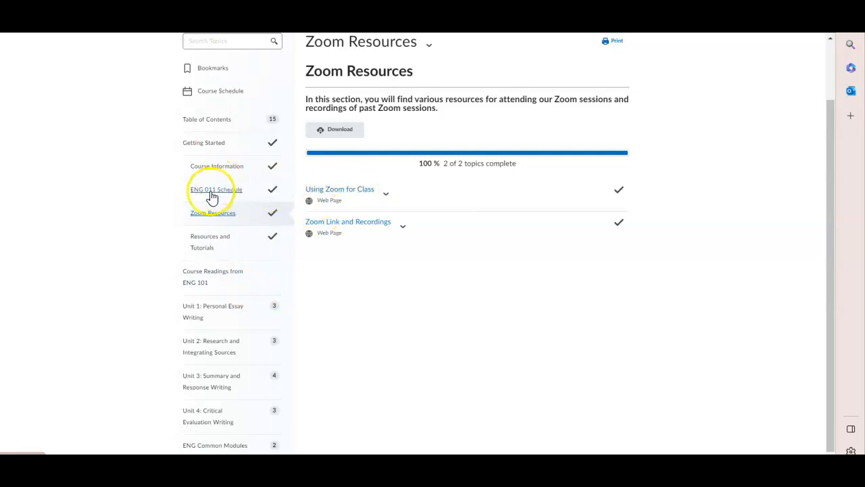
click(216, 190)
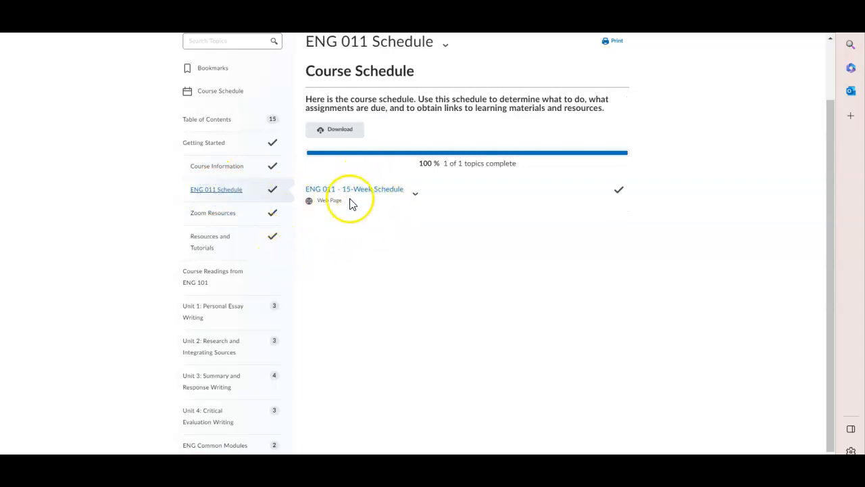
click(354, 188)
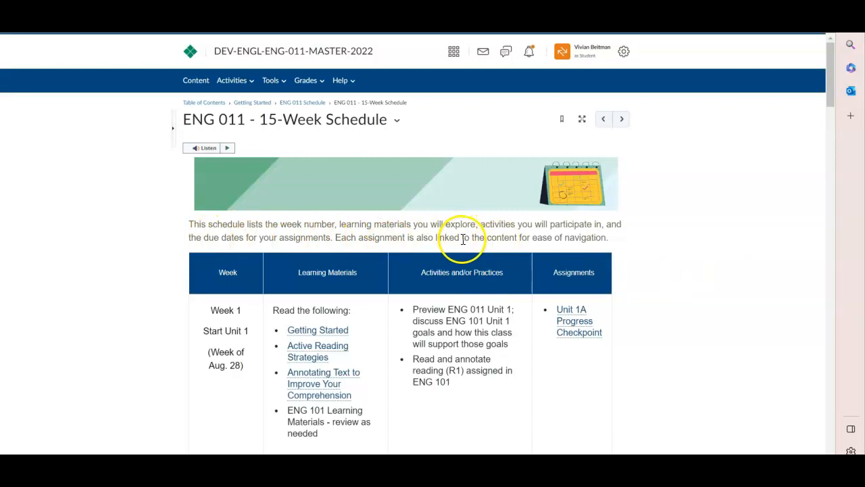
scroll(down, 3)
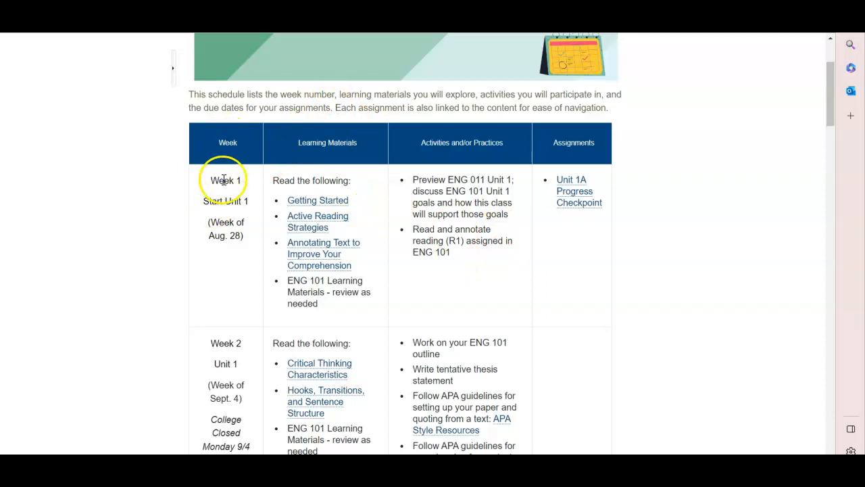
mouse_move(352, 163)
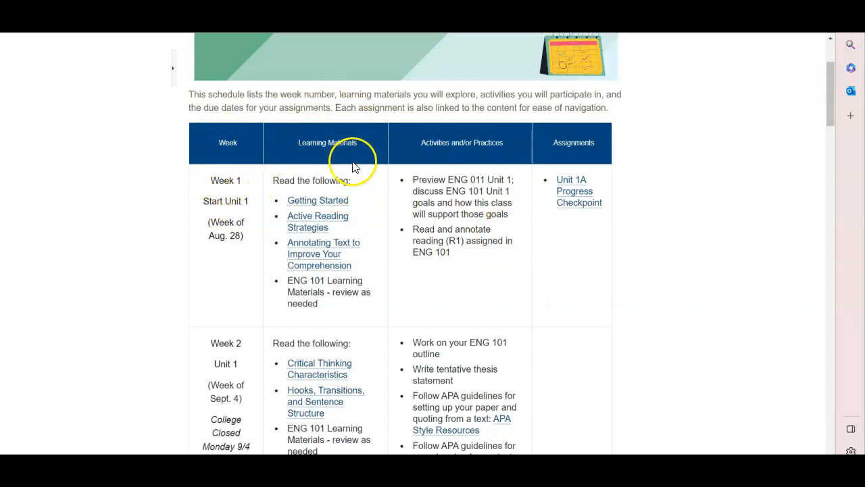
scroll(down, 3)
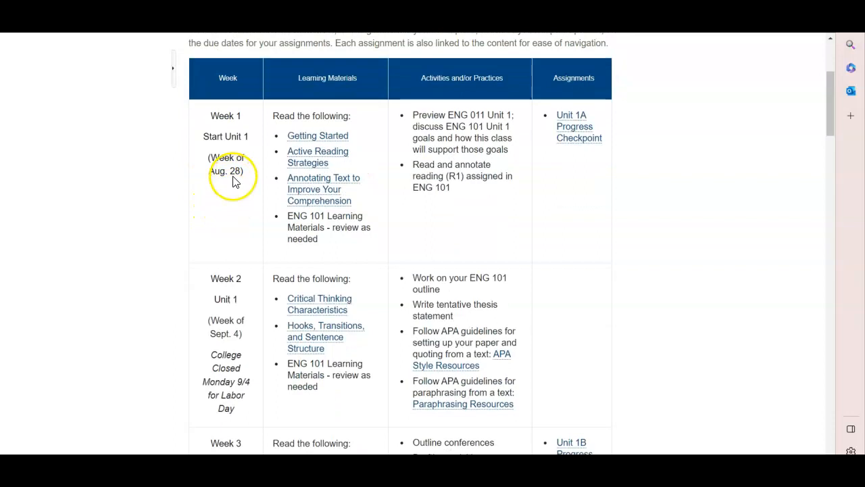
mouse_move(327, 130)
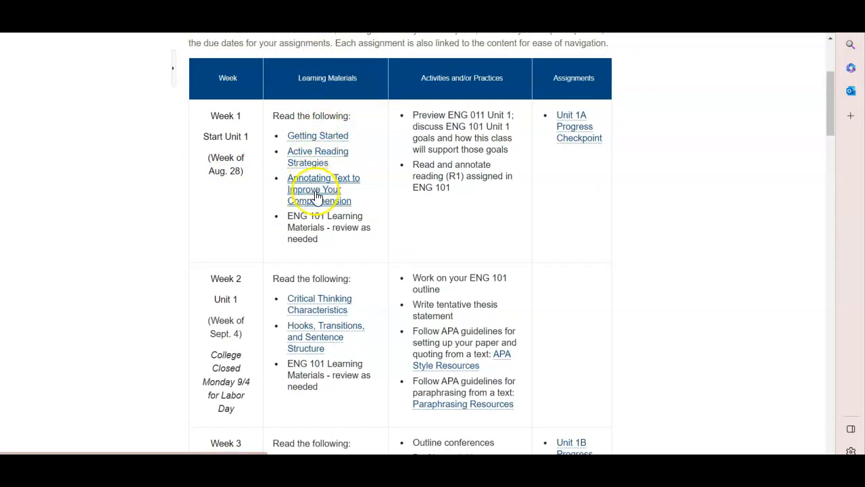
mouse_move(318, 157)
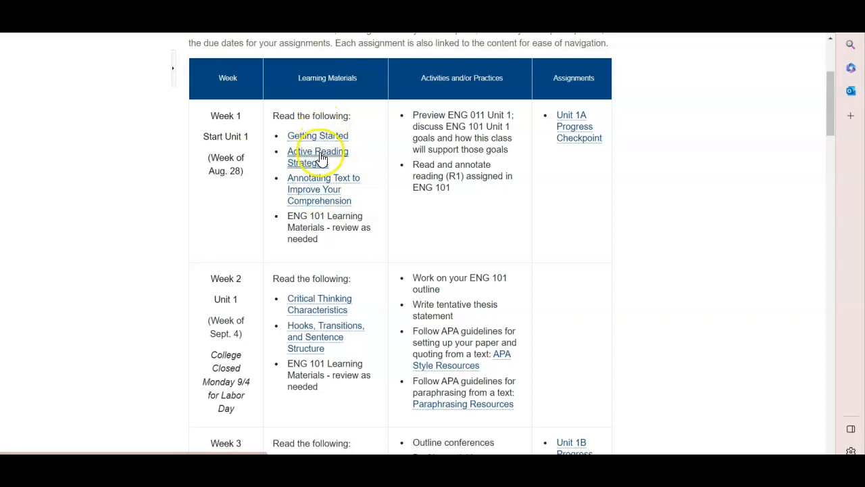
mouse_move(449, 92)
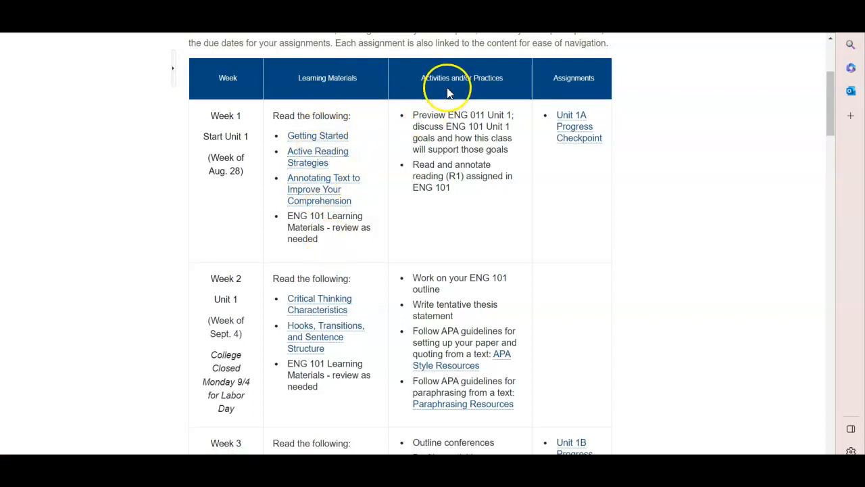
mouse_move(458, 92)
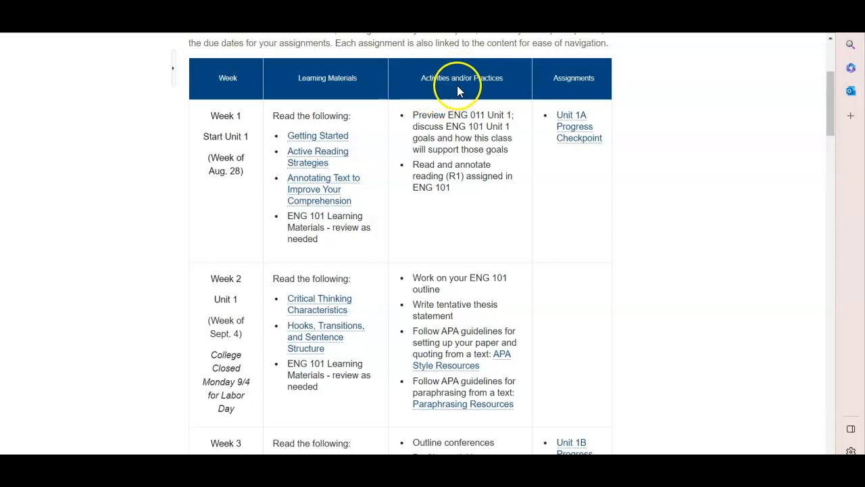
mouse_move(488, 223)
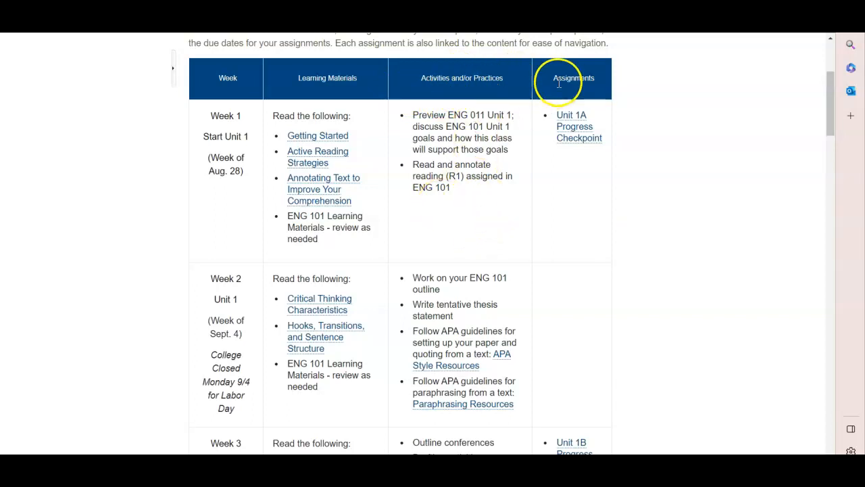
scroll(down, 3)
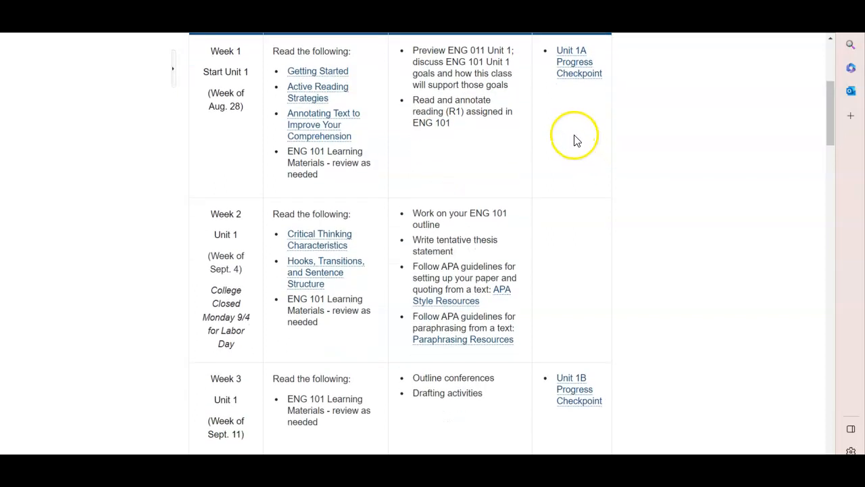
scroll(down, 3)
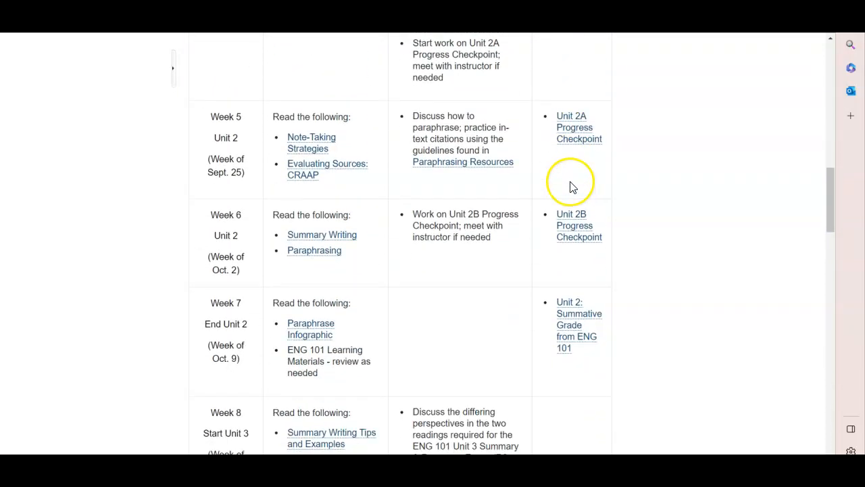
scroll(down, 3)
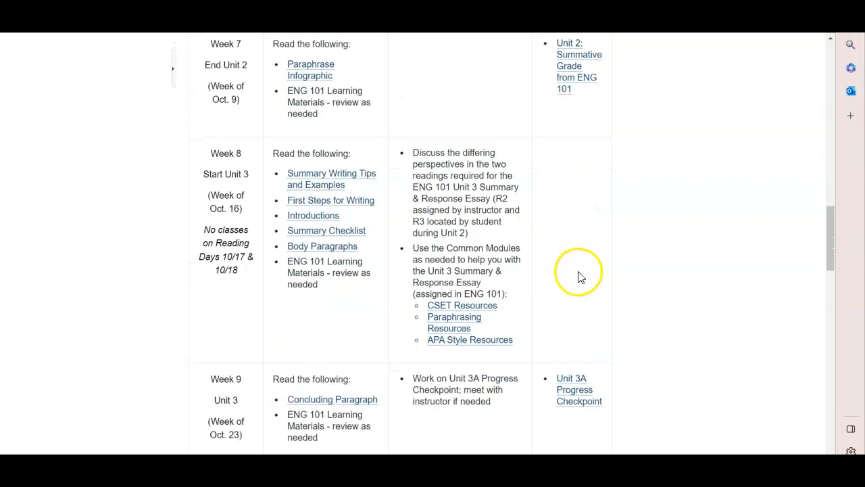
scroll(down, 3)
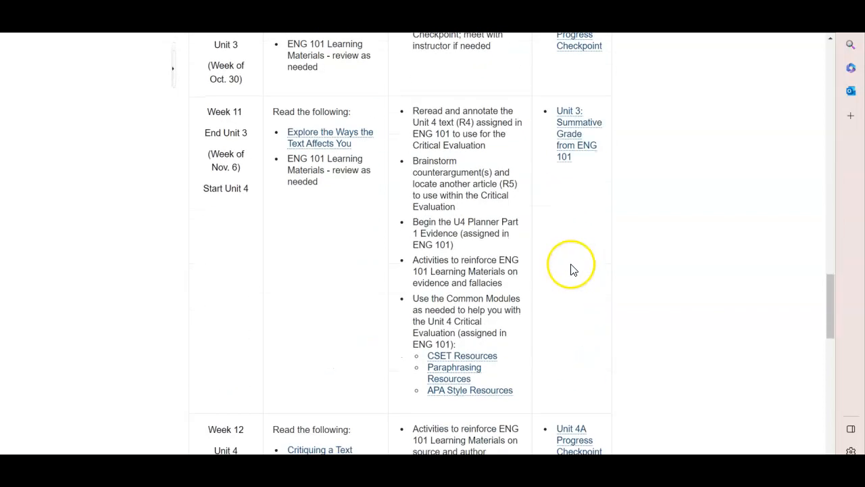
scroll(down, 3)
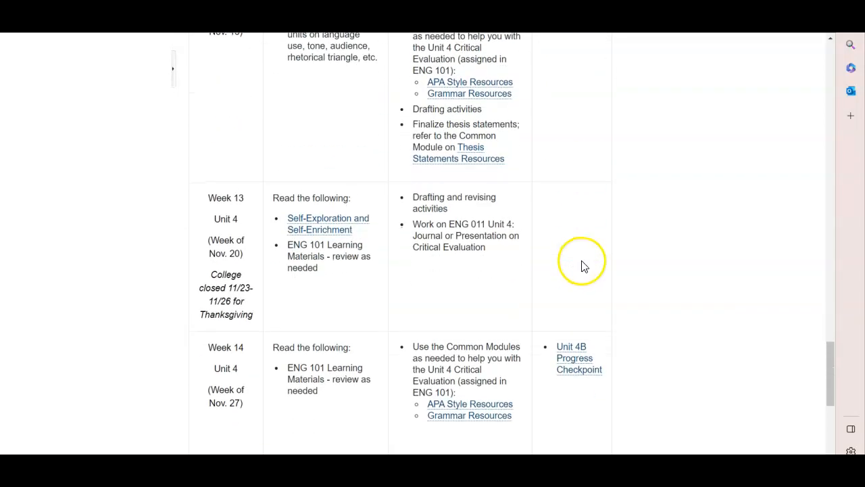
scroll(down, 3)
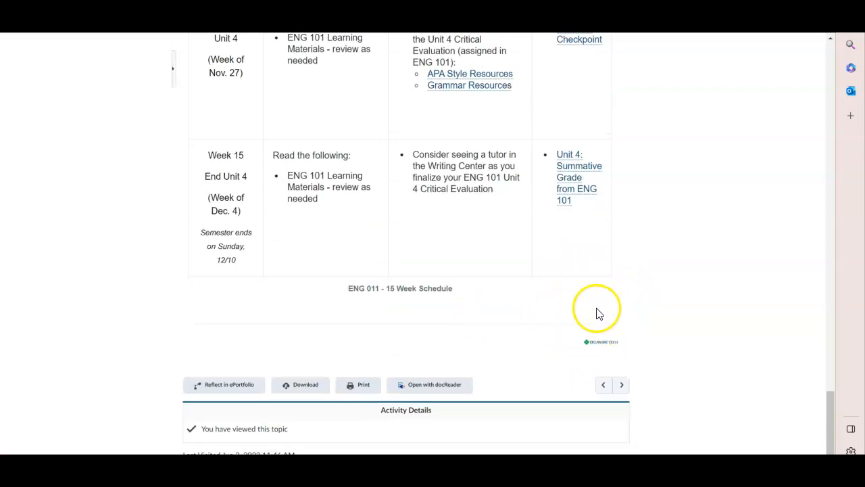
mouse_move(537, 309)
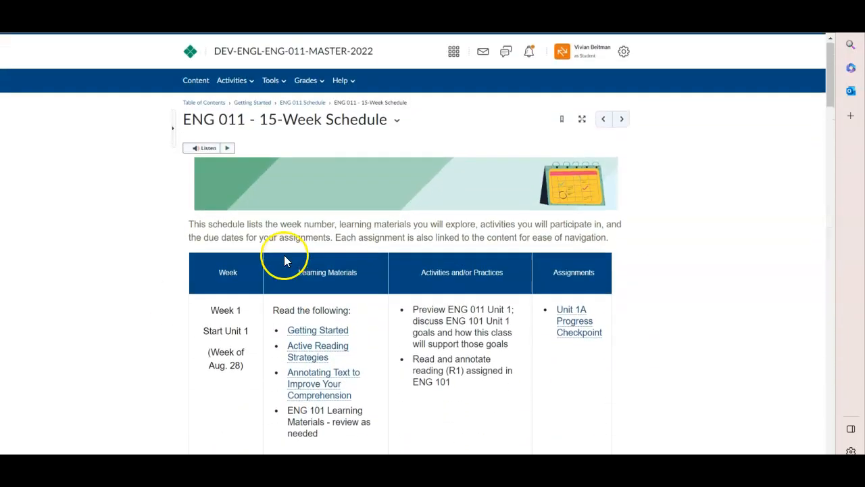
mouse_move(389, 273)
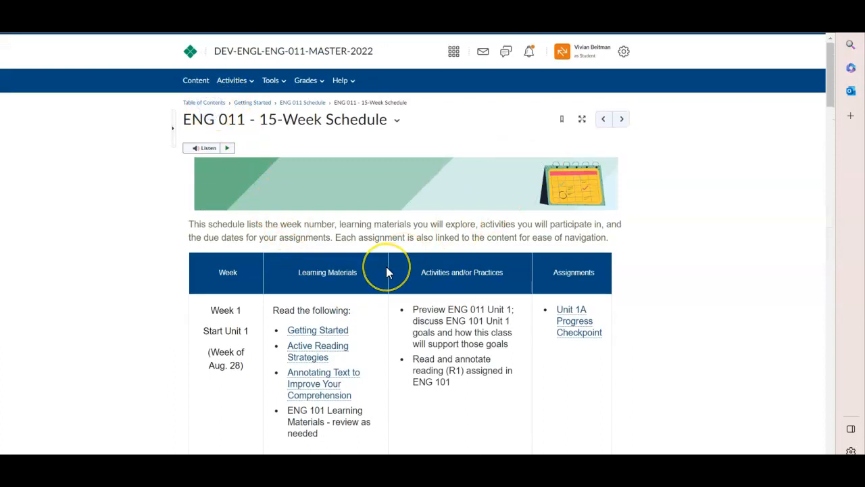
mouse_move(270, 241)
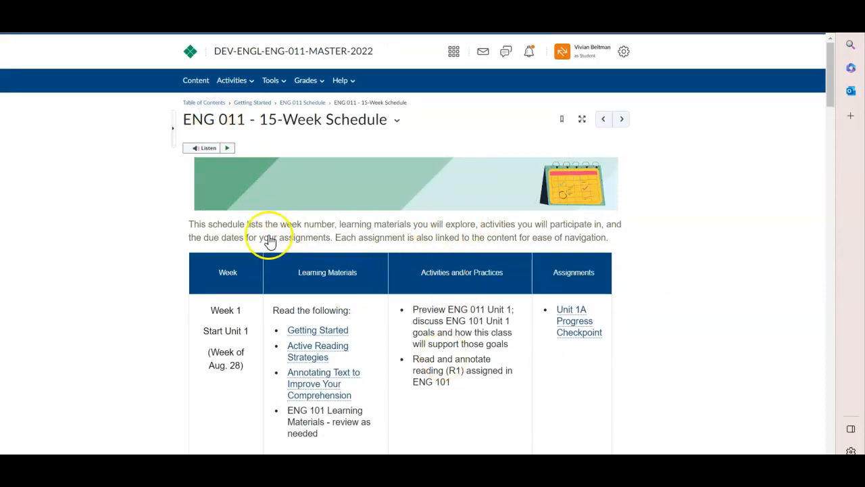
Return to the Table of Contents and expand ENG Common Modules in the sidebar.
click(204, 102)
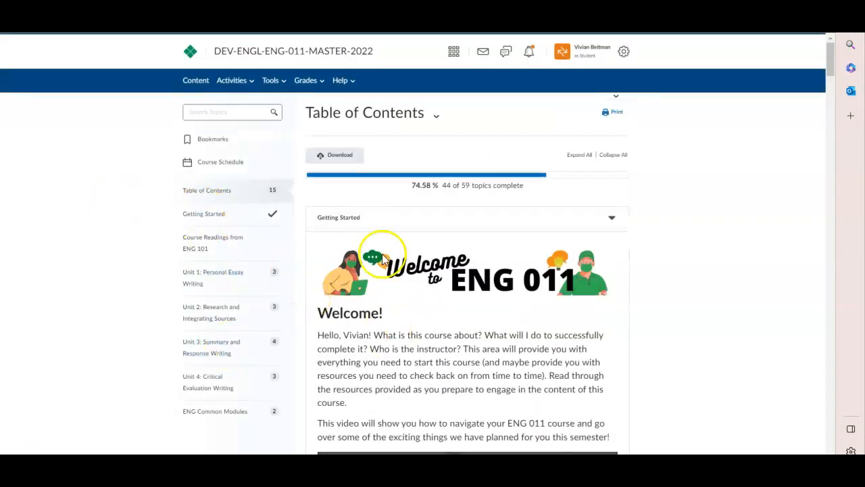
mouse_move(201, 242)
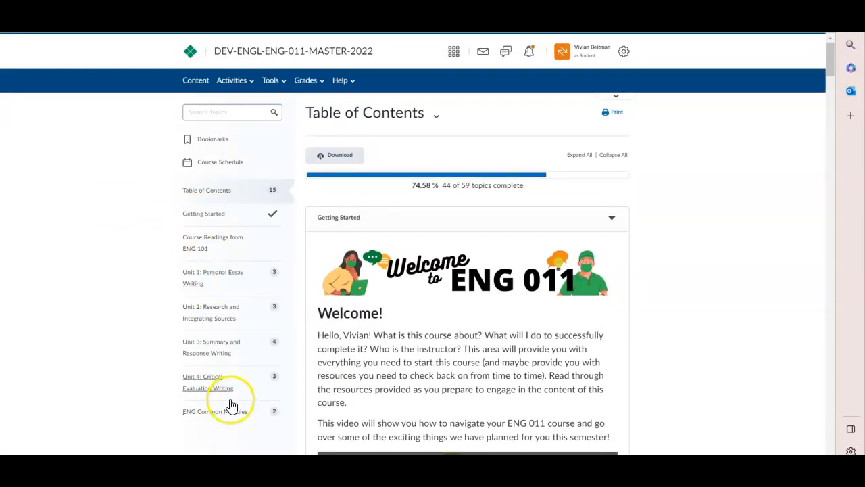
click(214, 347)
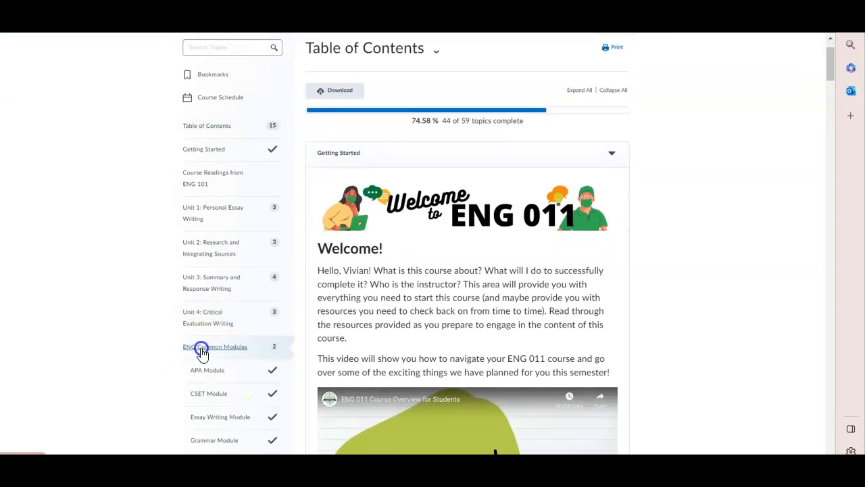
View the ENG Common Modules page with its APA and CSET module descriptions.
click(214, 347)
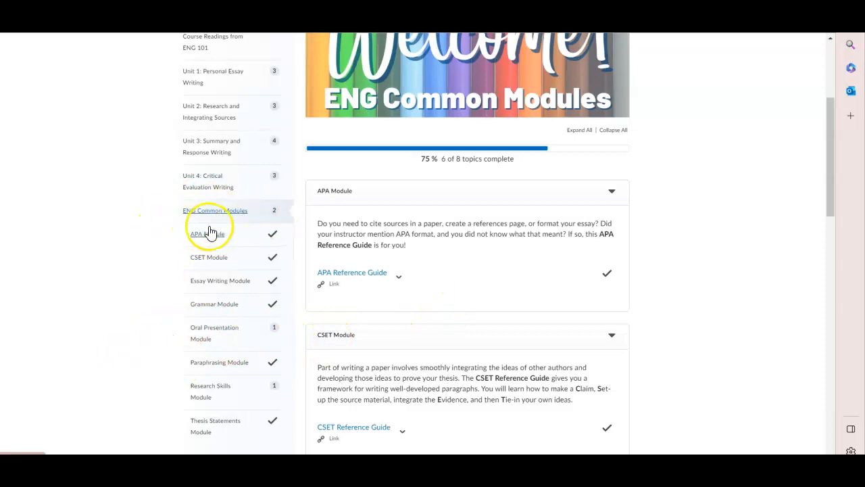
scroll(down, 3)
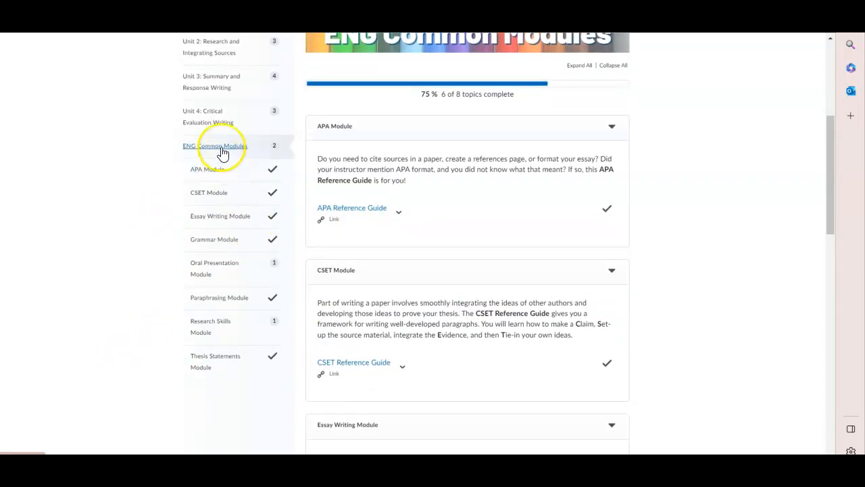
mouse_move(209, 268)
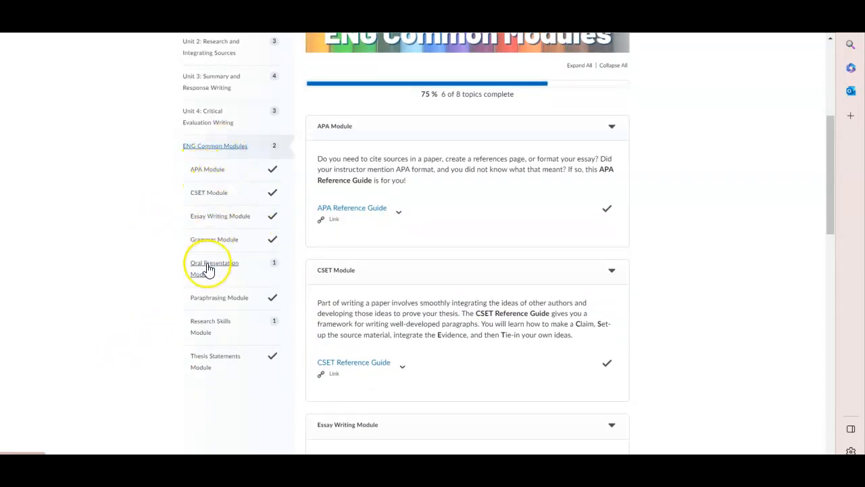